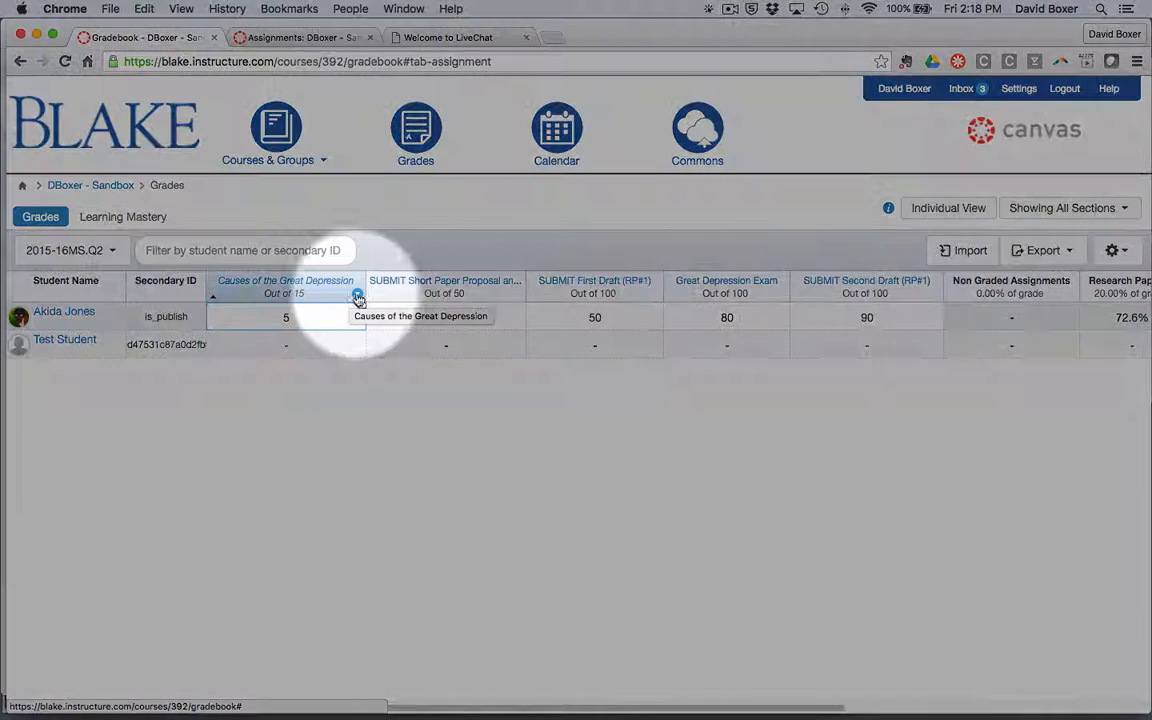
- Review the grade statistics (average, high and low all 5) for Causes of the Great Depression, then reopen its options
click(356, 292)
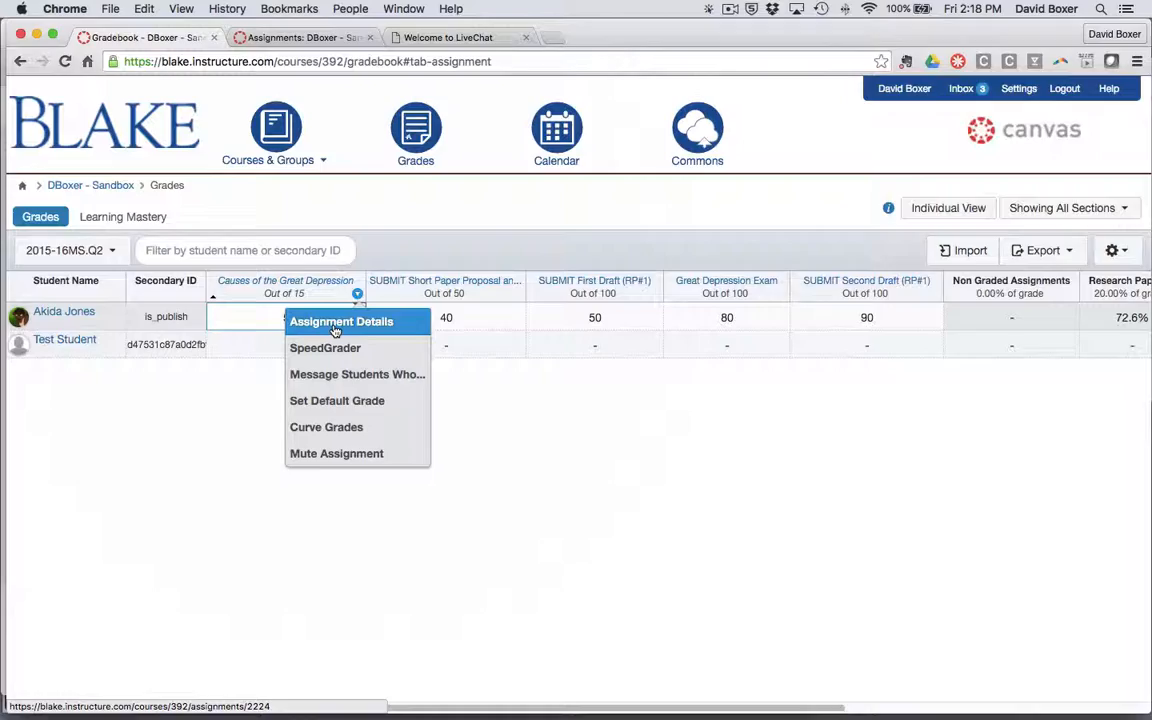
click(340, 320)
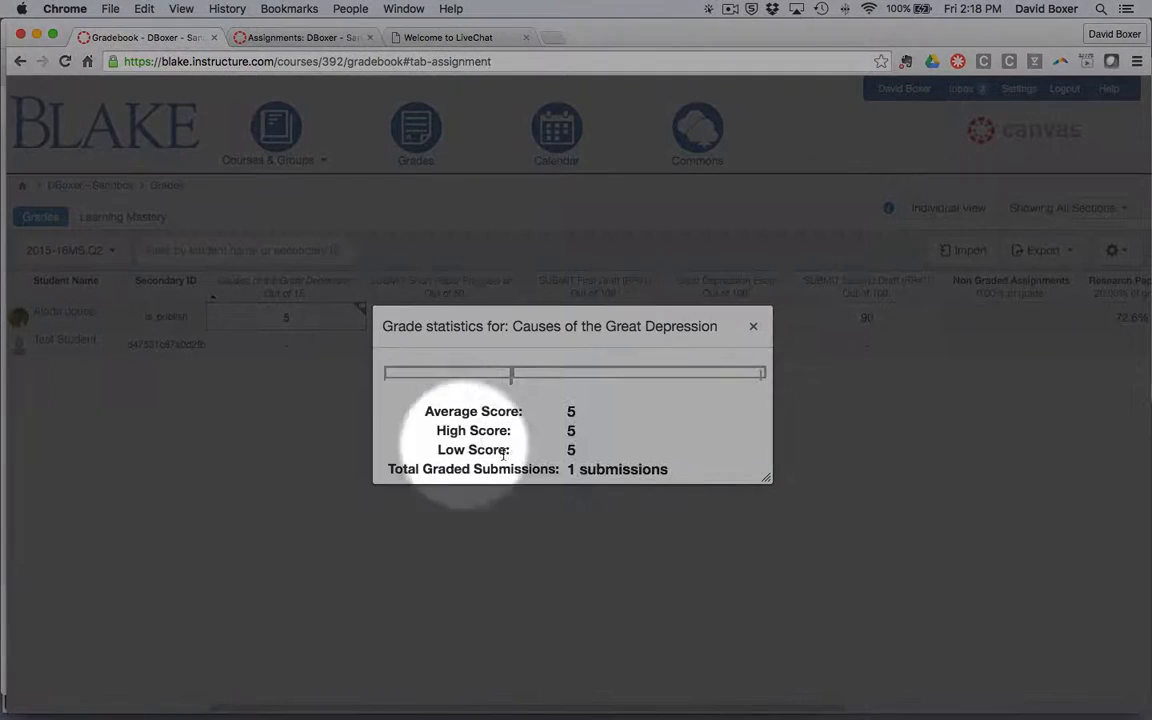
click(752, 326)
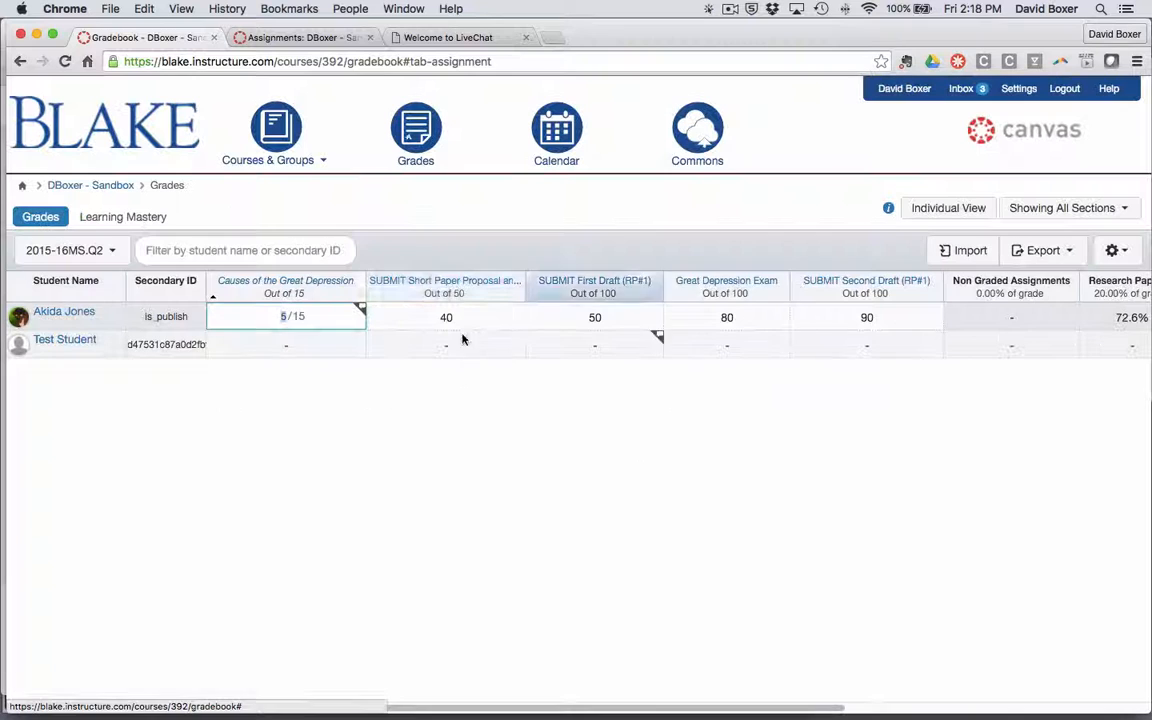
click(356, 294)
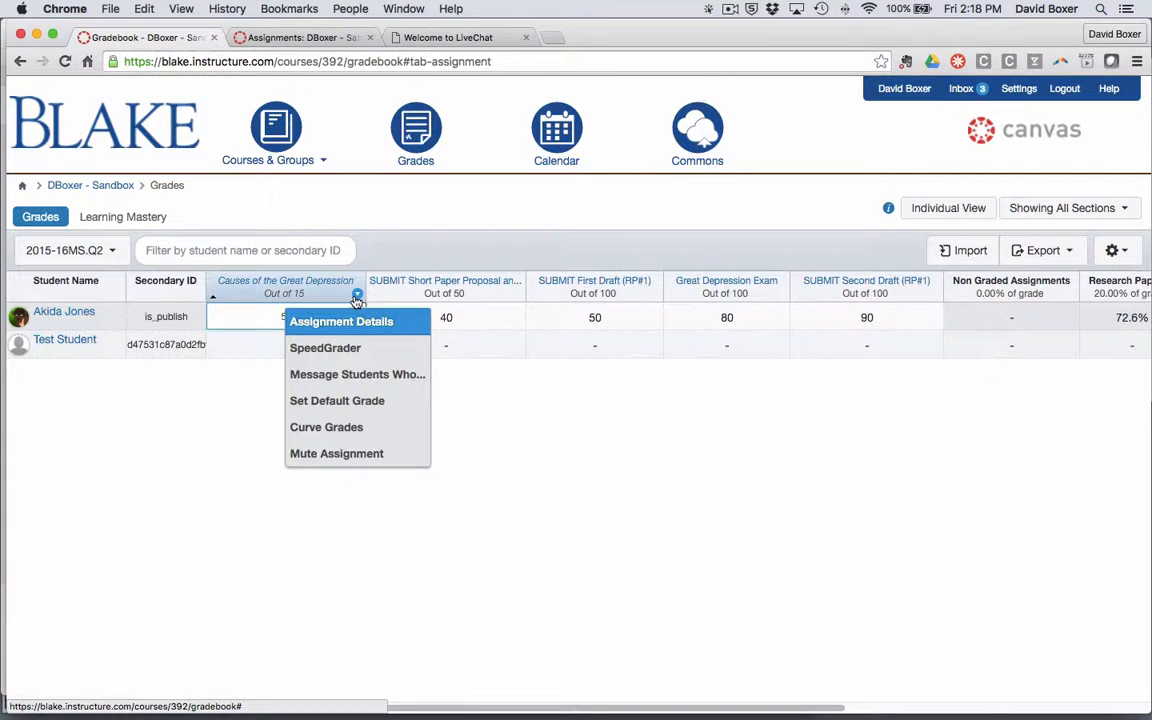
mouse_move(324, 348)
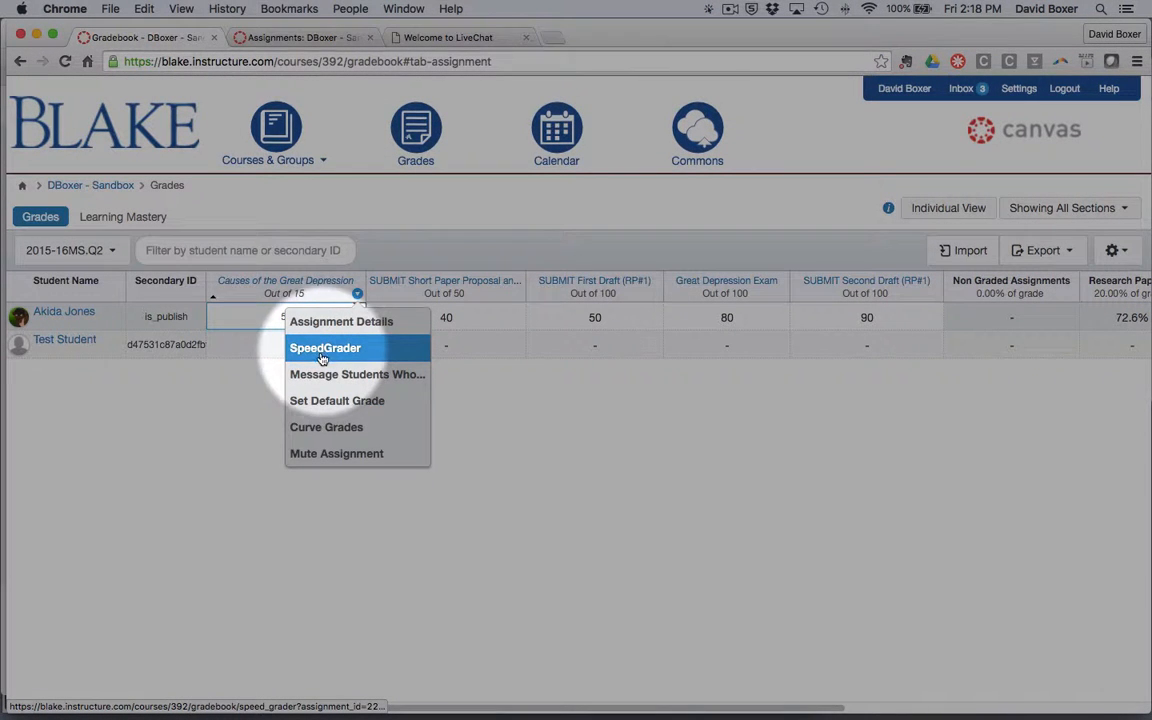
mouse_move(376, 360)
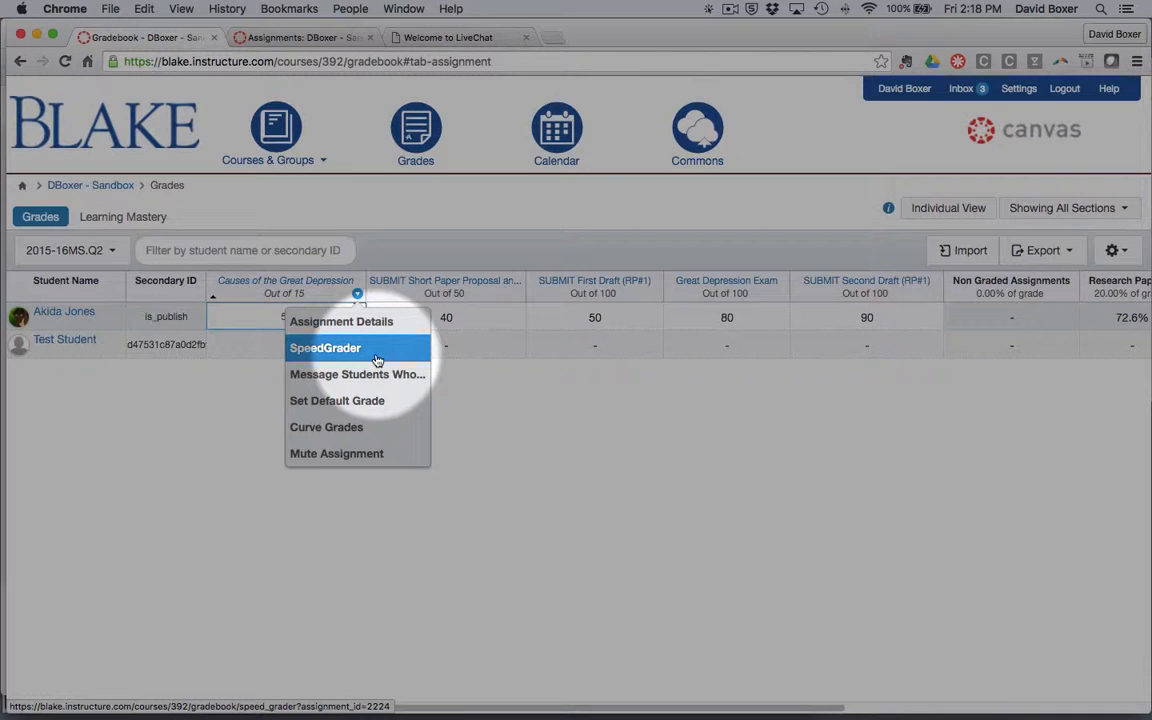
mouse_move(356, 374)
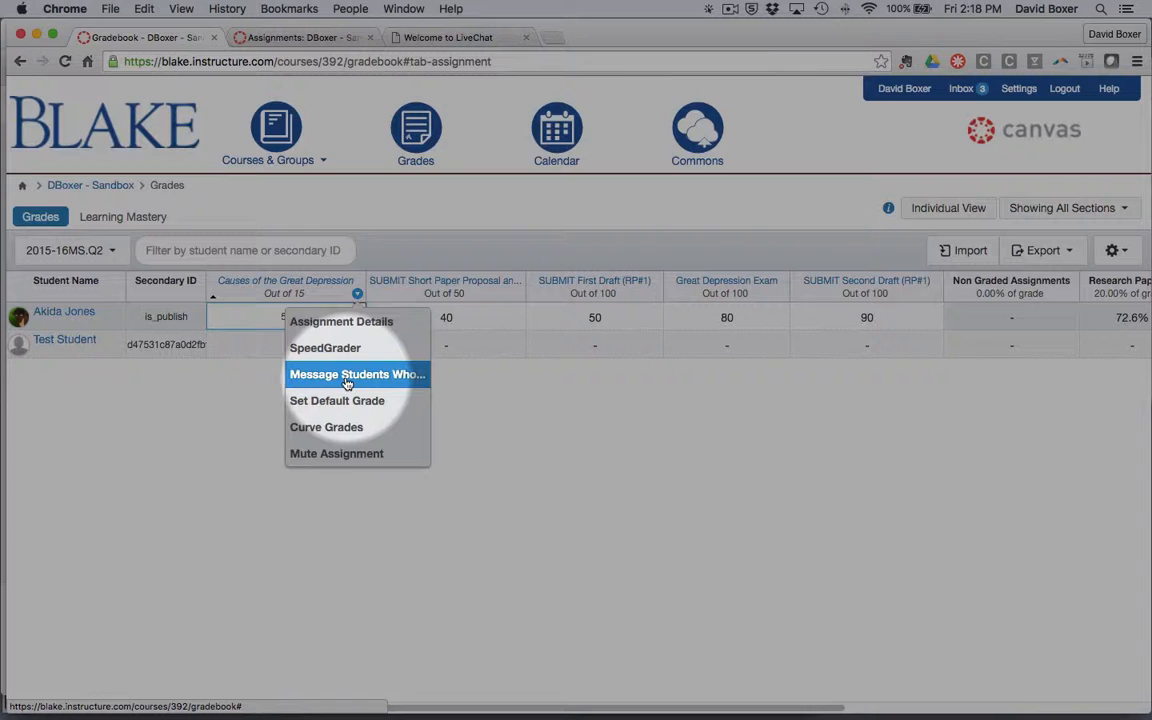
- Start a message to students who haven't submitted yet on this assignment
click(356, 374)
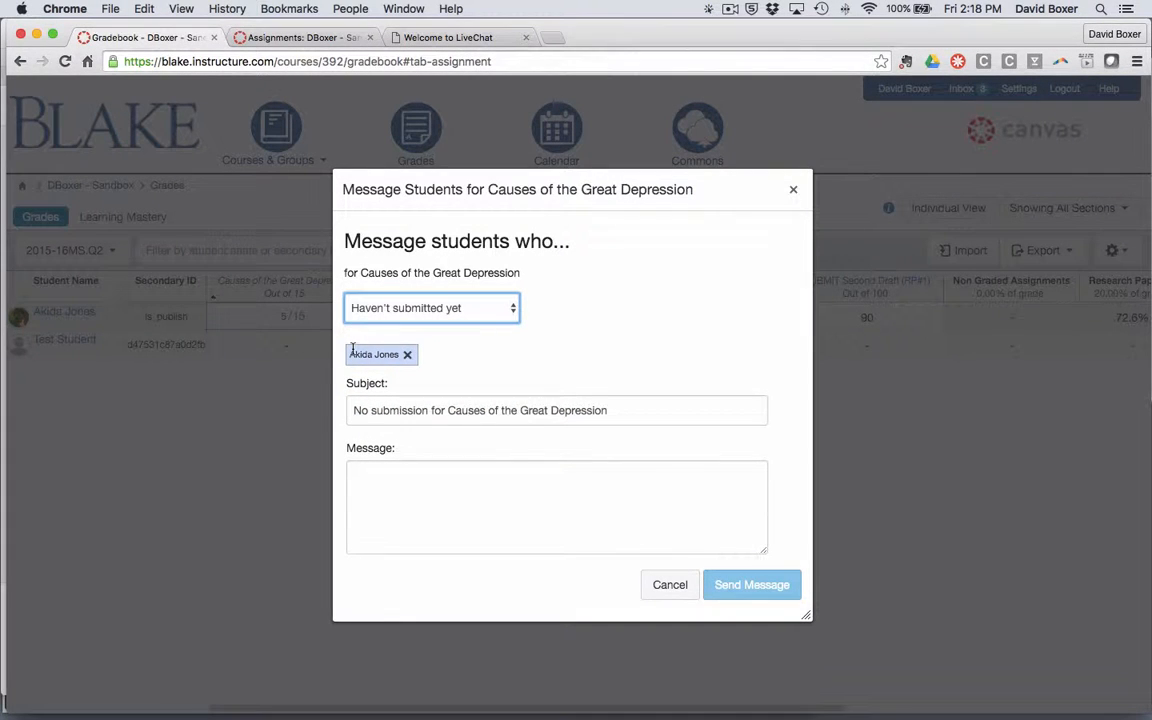
click(432, 308)
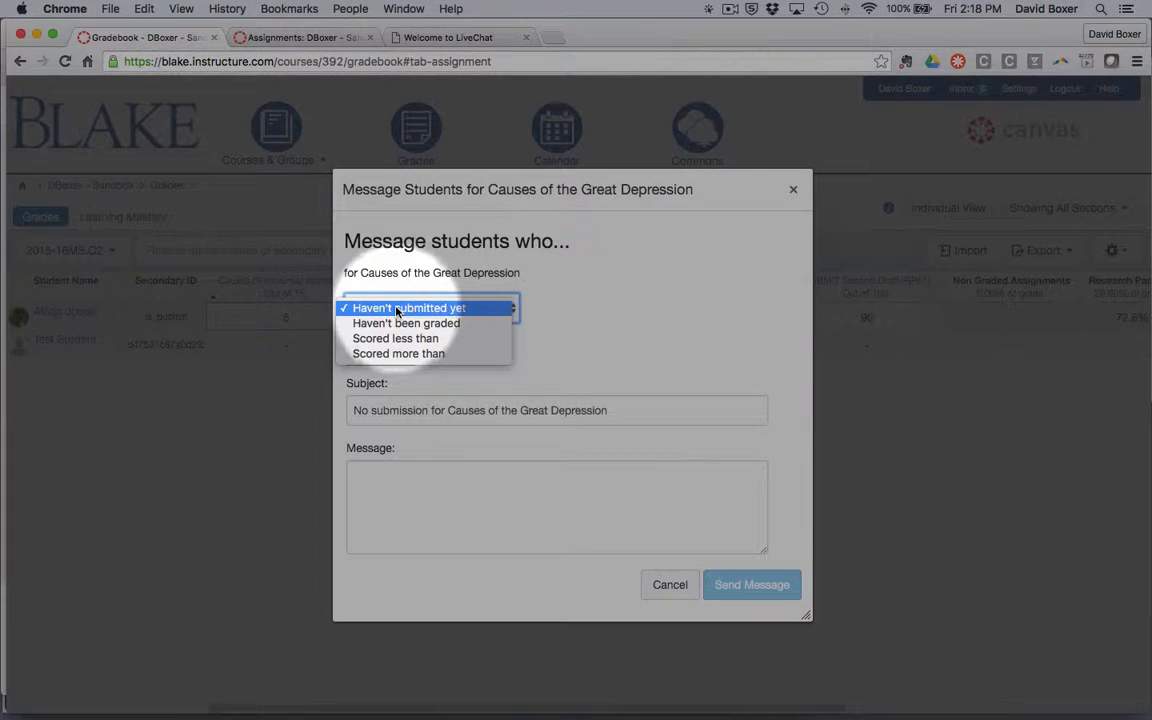
mouse_move(406, 324)
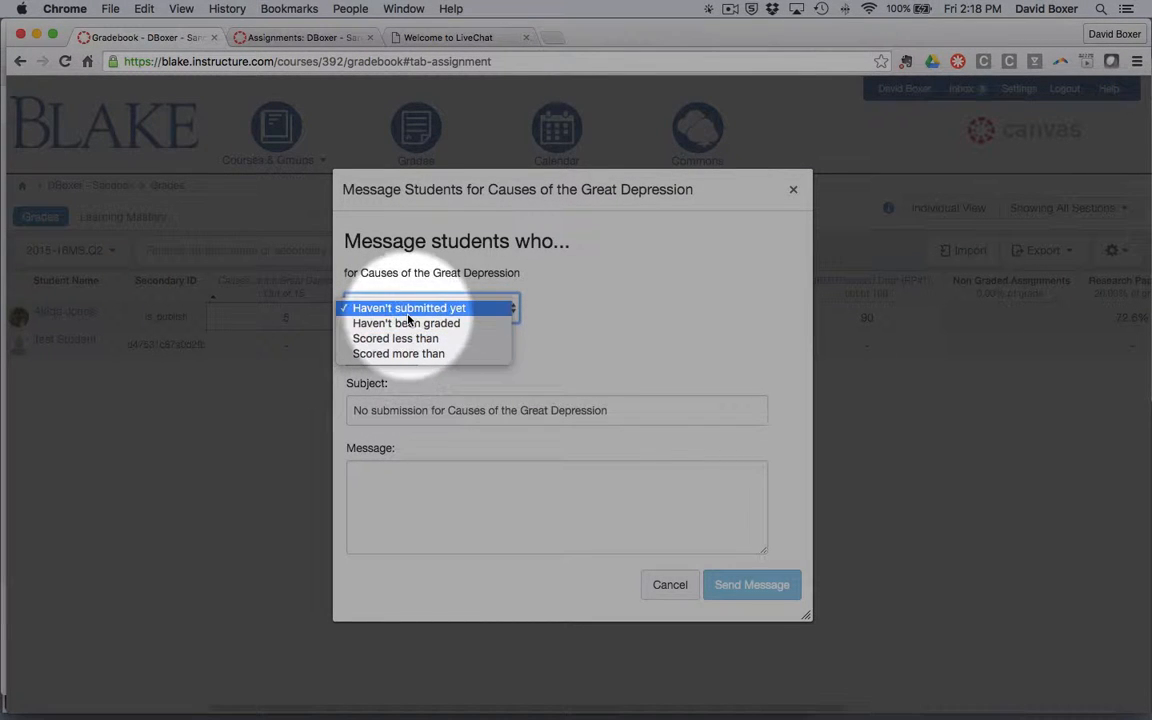
click(408, 308)
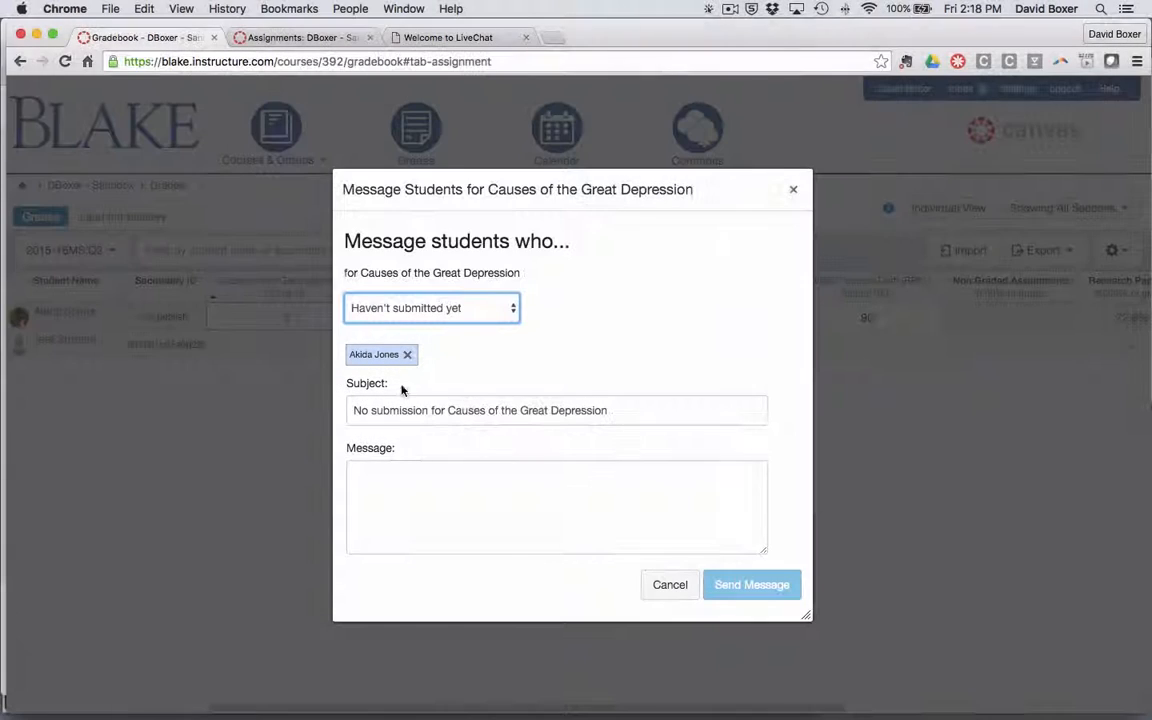
- Send the message 'Please submit your response' to the listed student
click(556, 504)
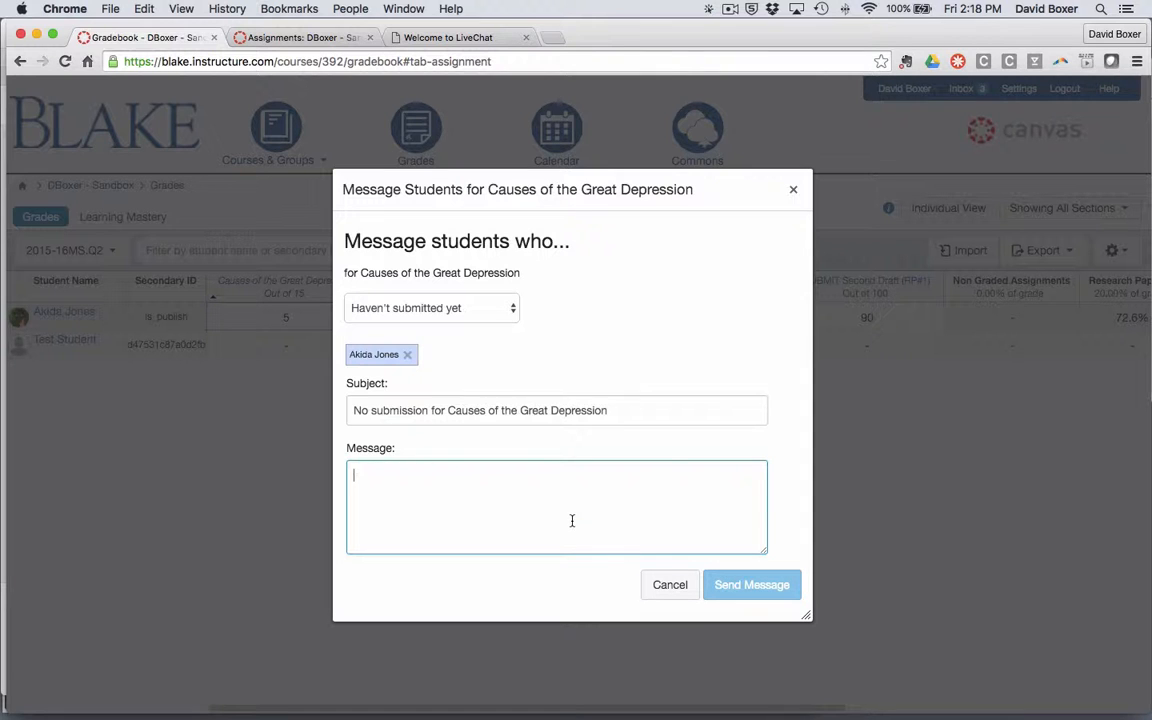
text(Please submit y)
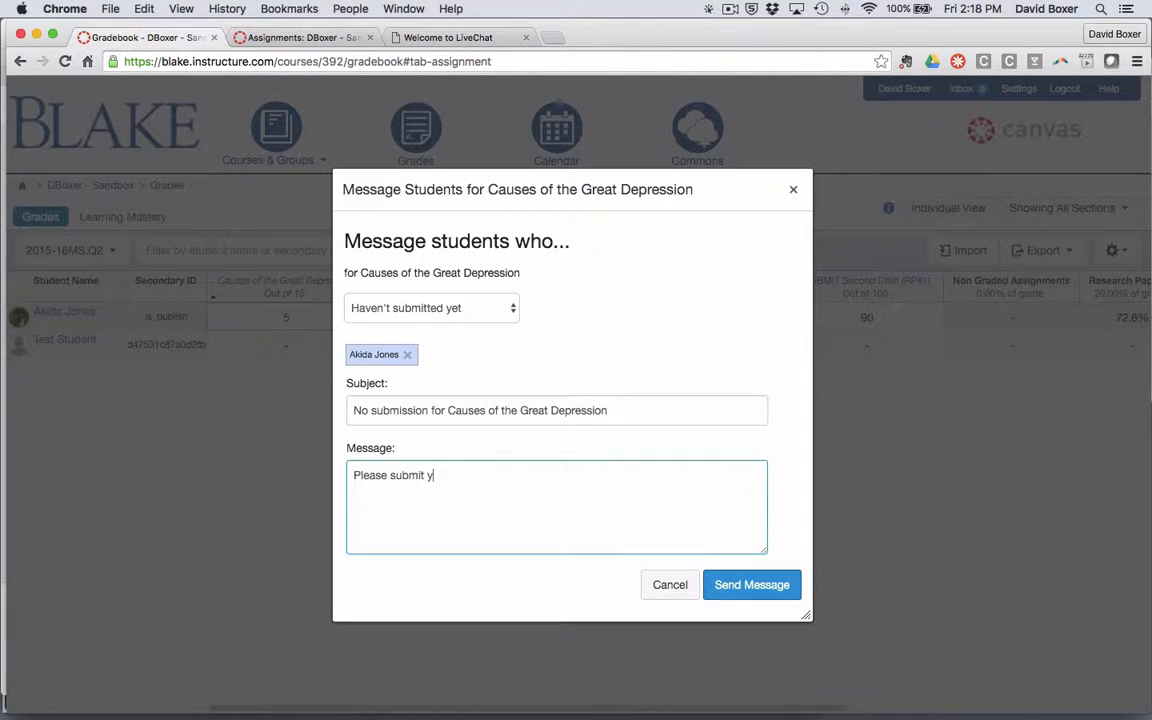
text(our response)
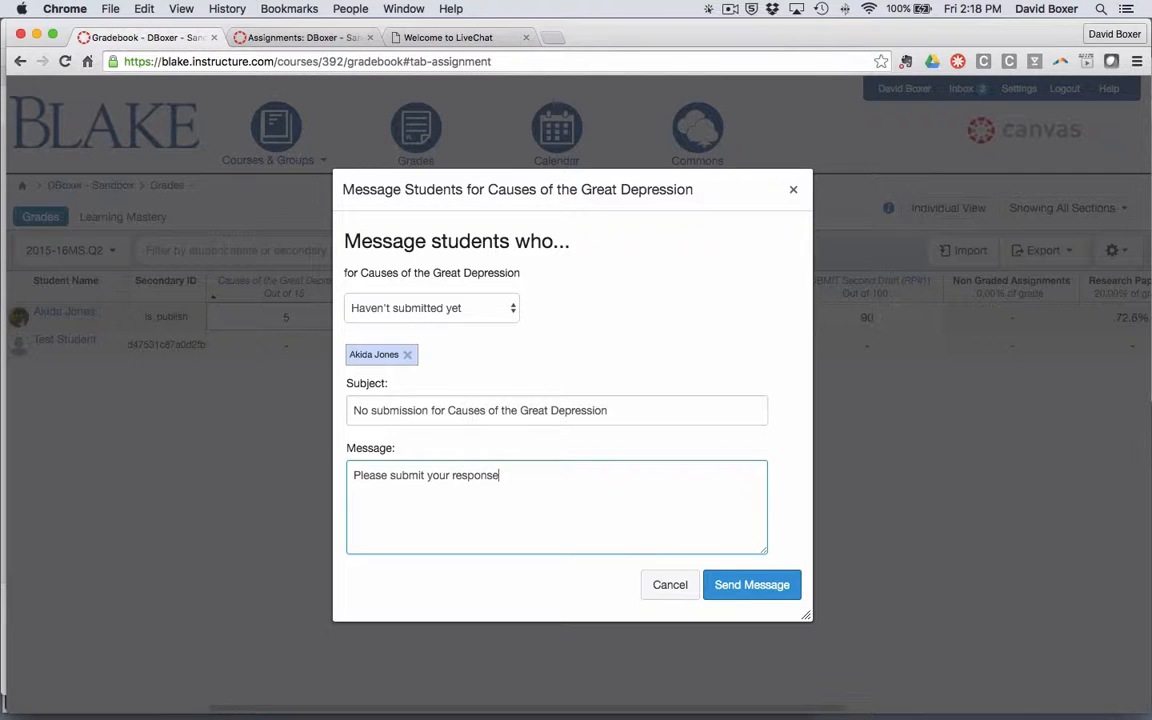
click(752, 584)
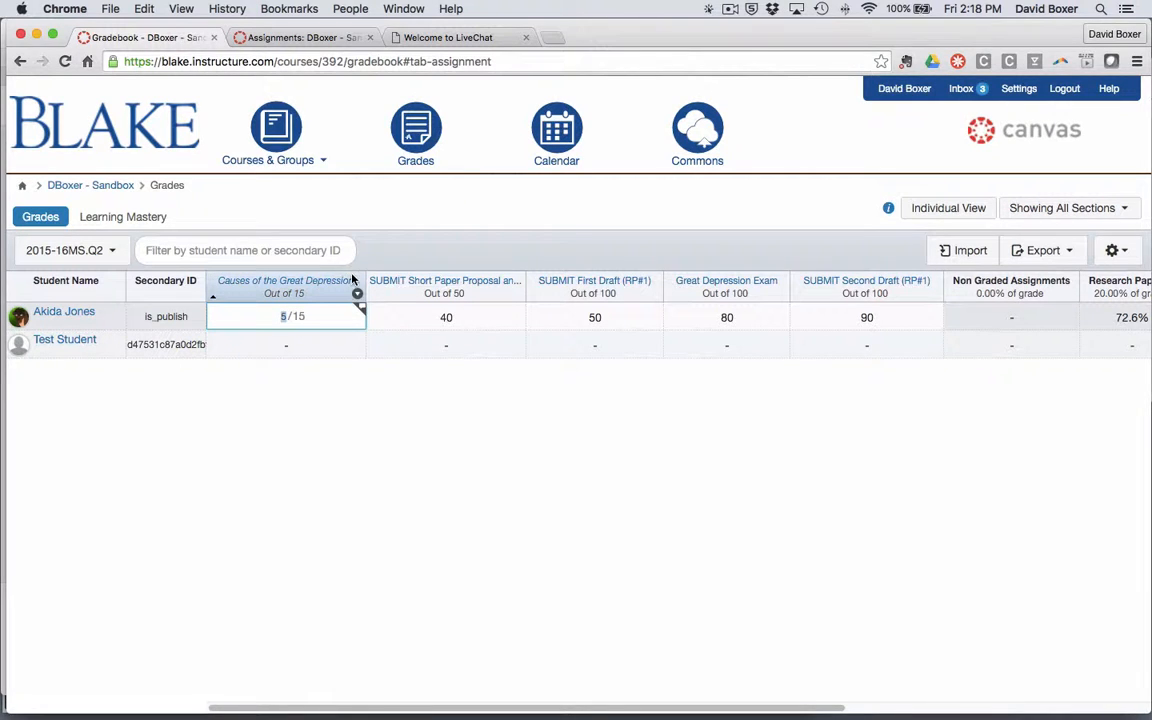
- Apply a default grade of 15 to Causes of the Great Depression, overwriting already-entered grades
click(356, 292)
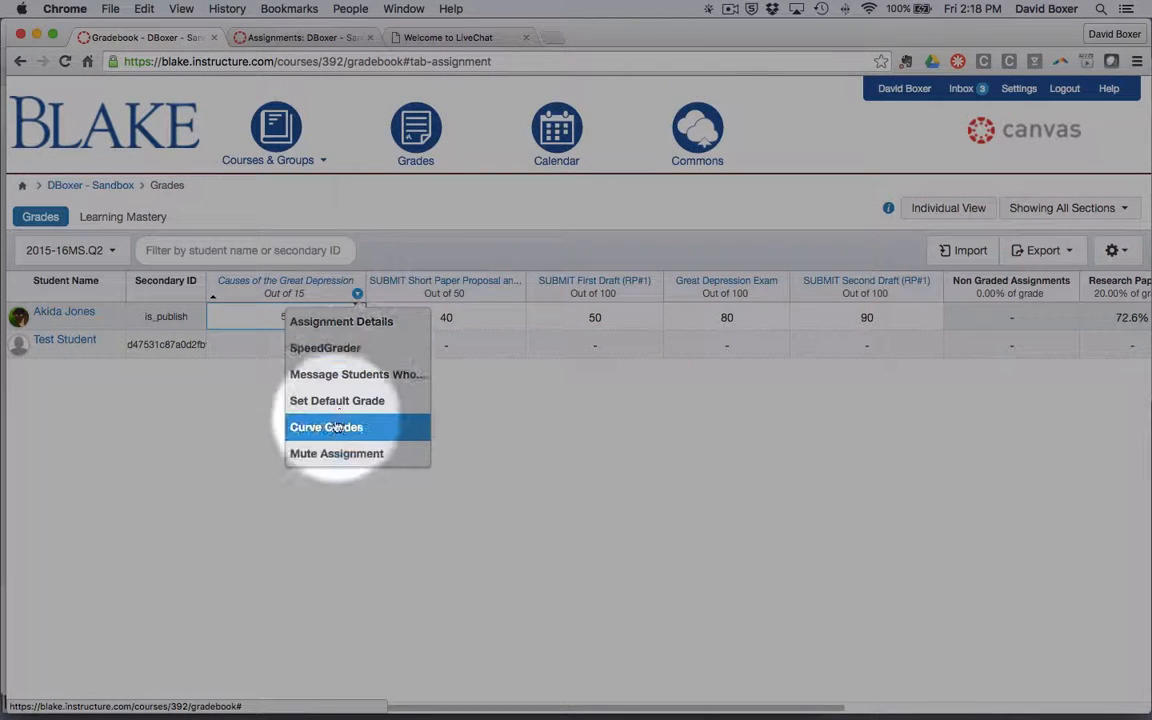
click(336, 400)
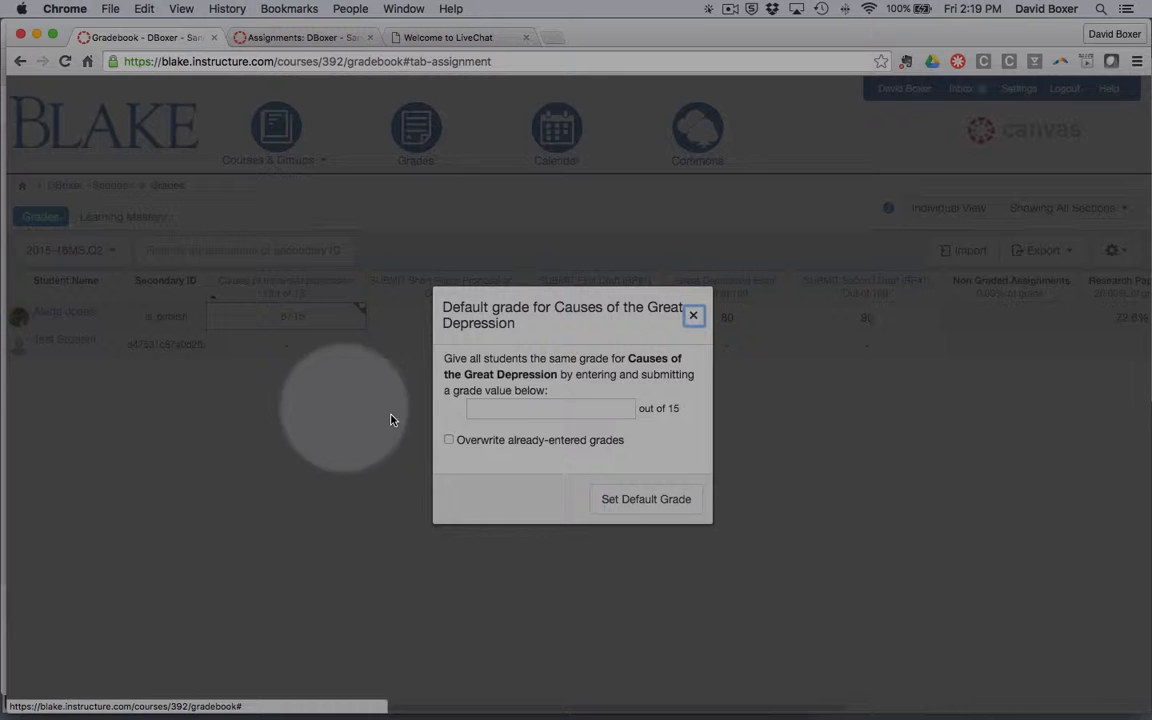
click(550, 408)
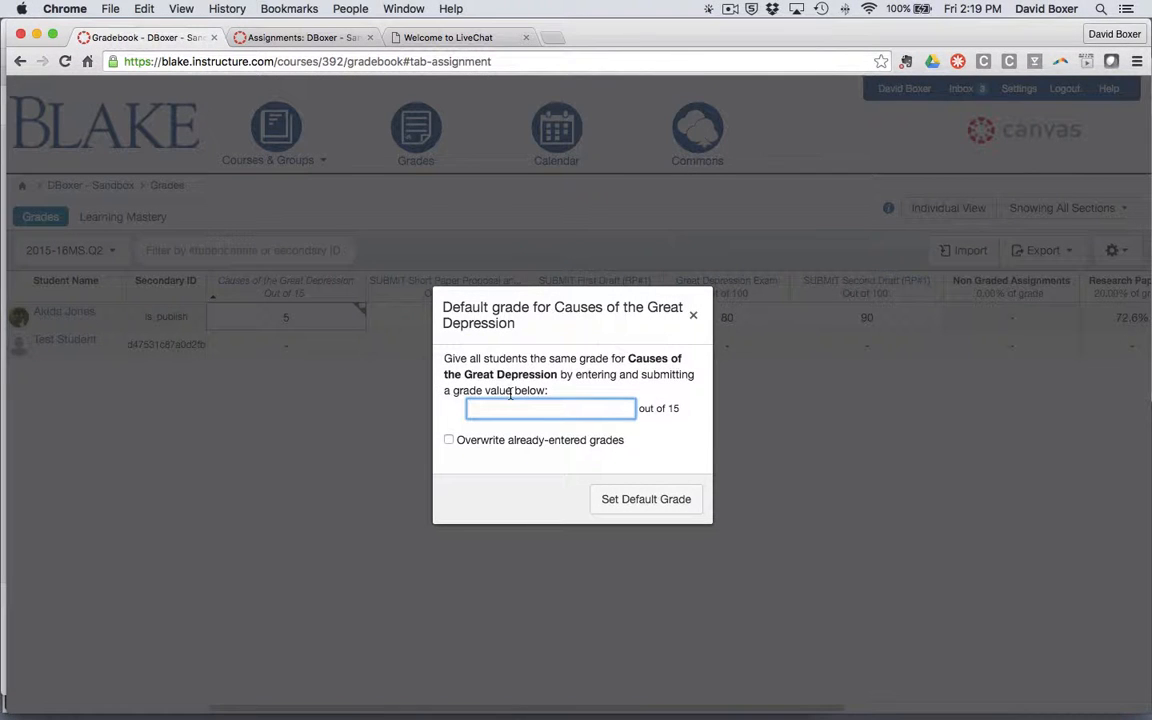
text(15)
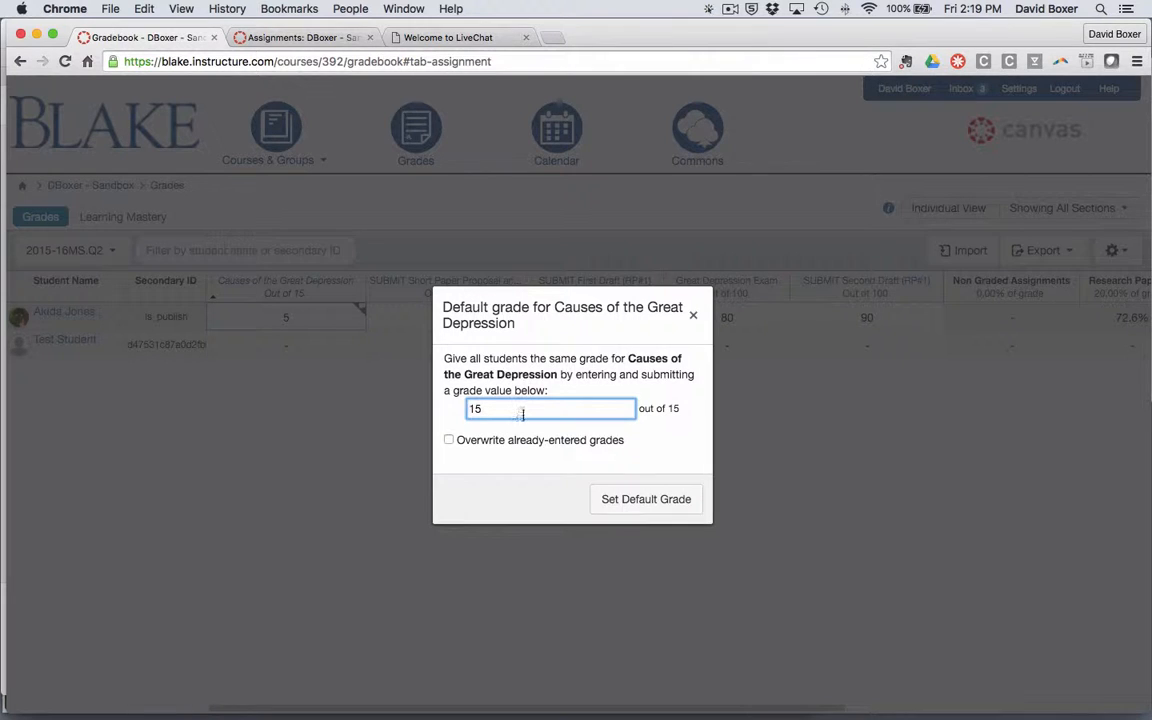
click(448, 440)
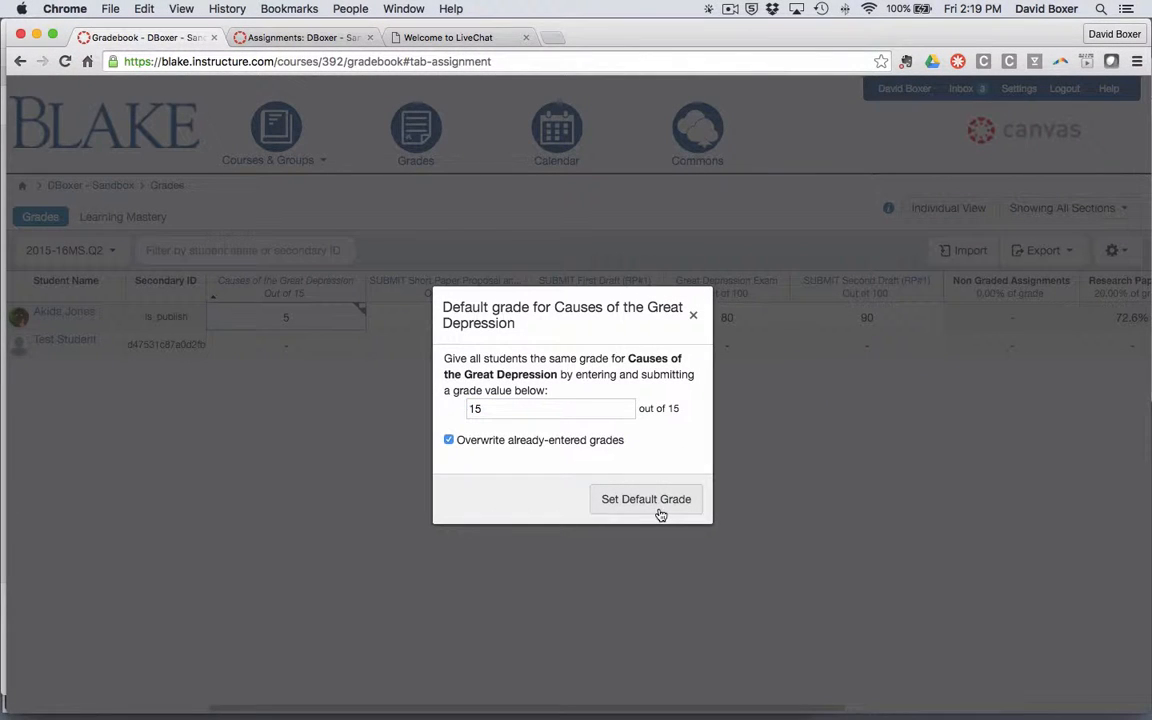
click(644, 500)
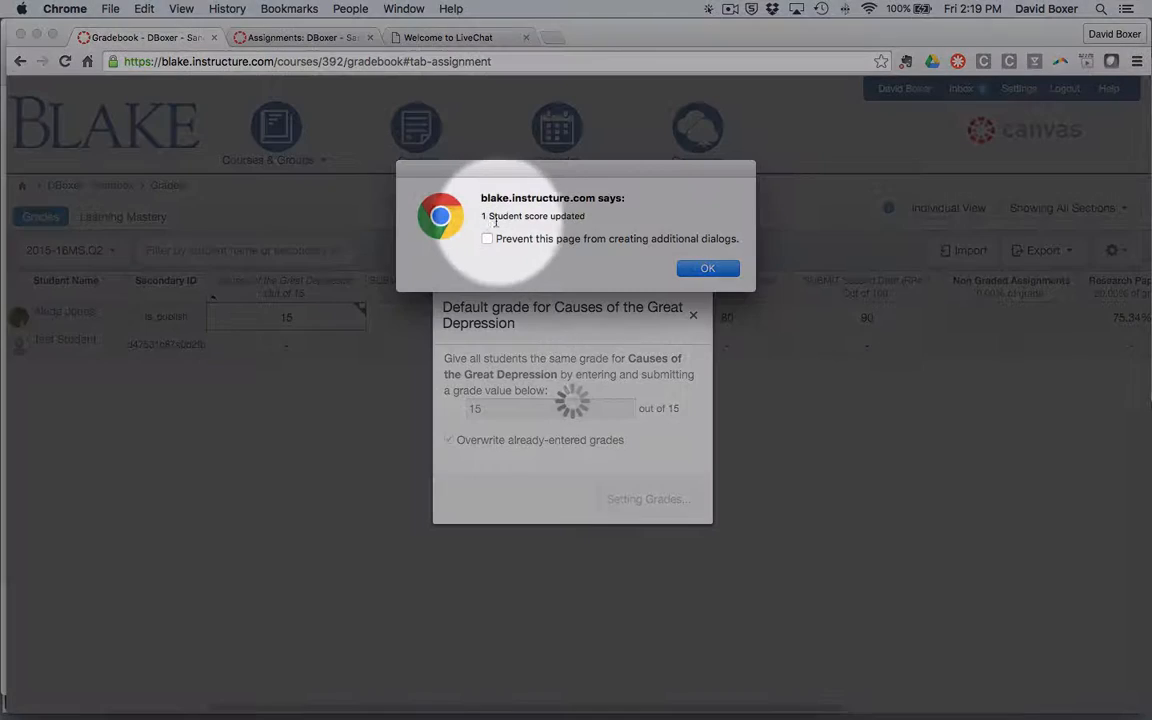
click(708, 268)
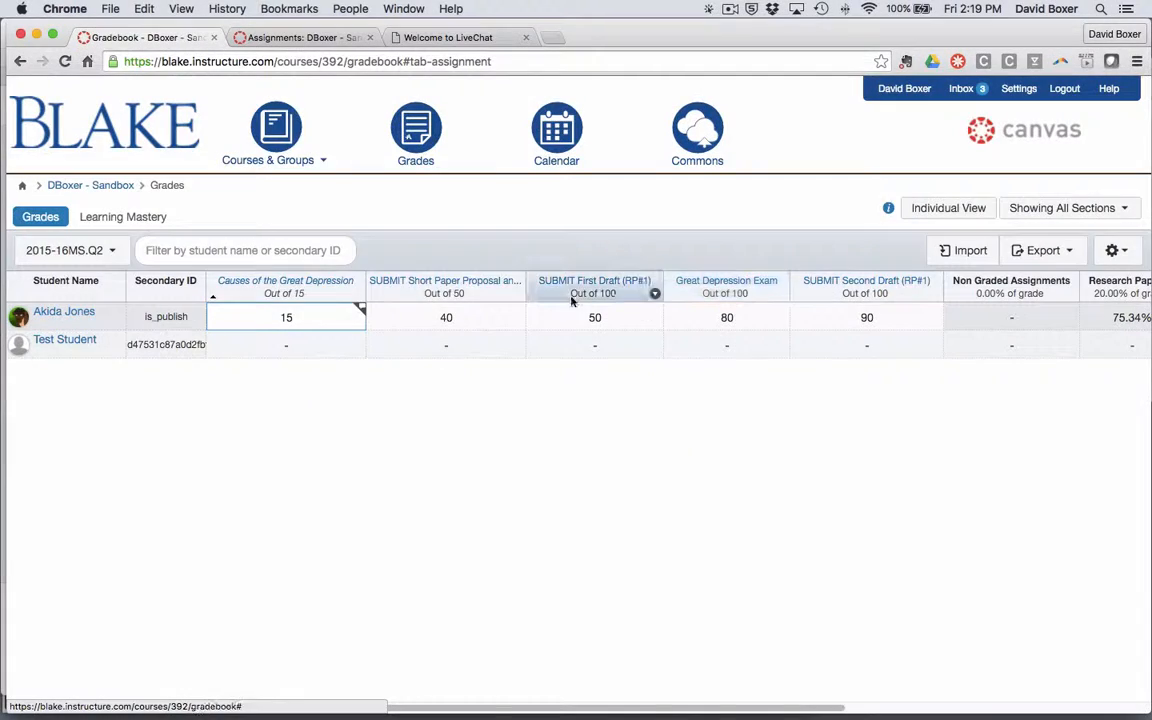
click(356, 294)
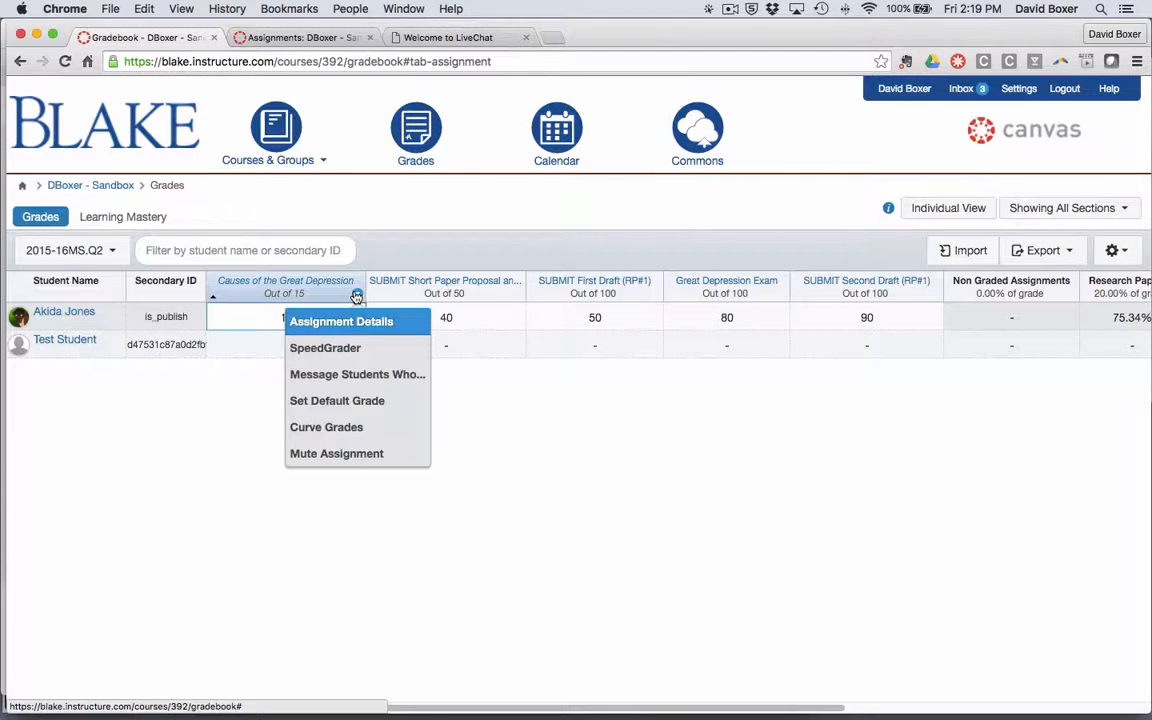
mouse_move(336, 452)
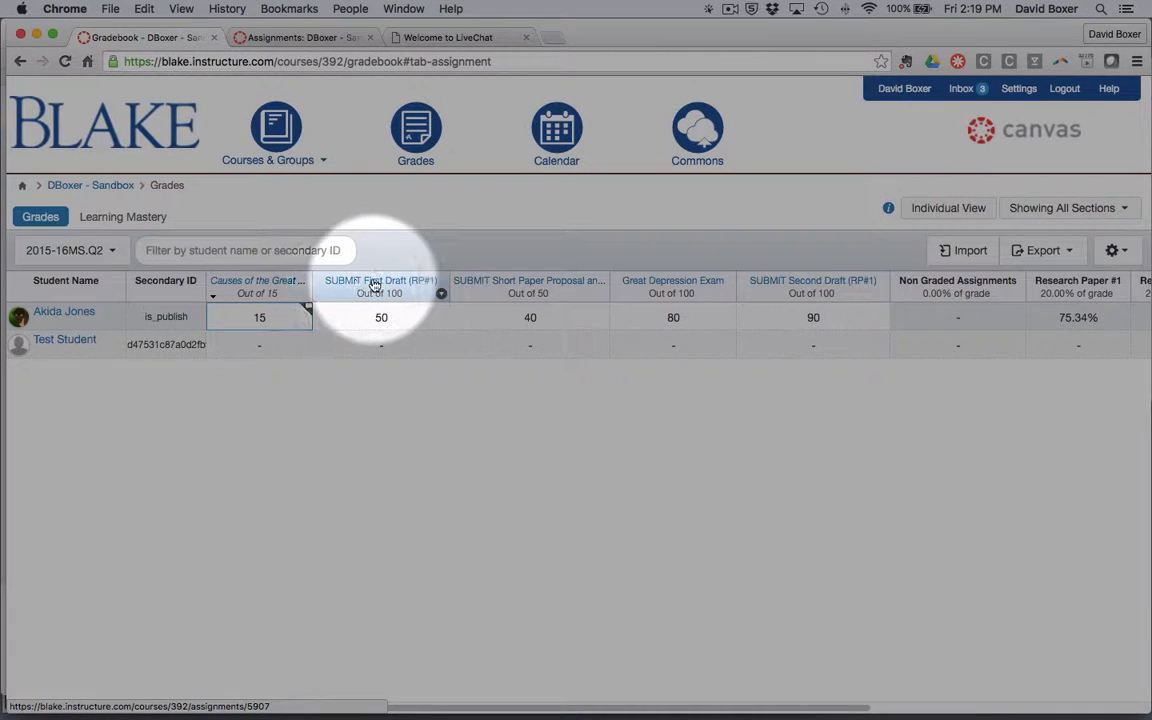
mouse_move(528, 292)
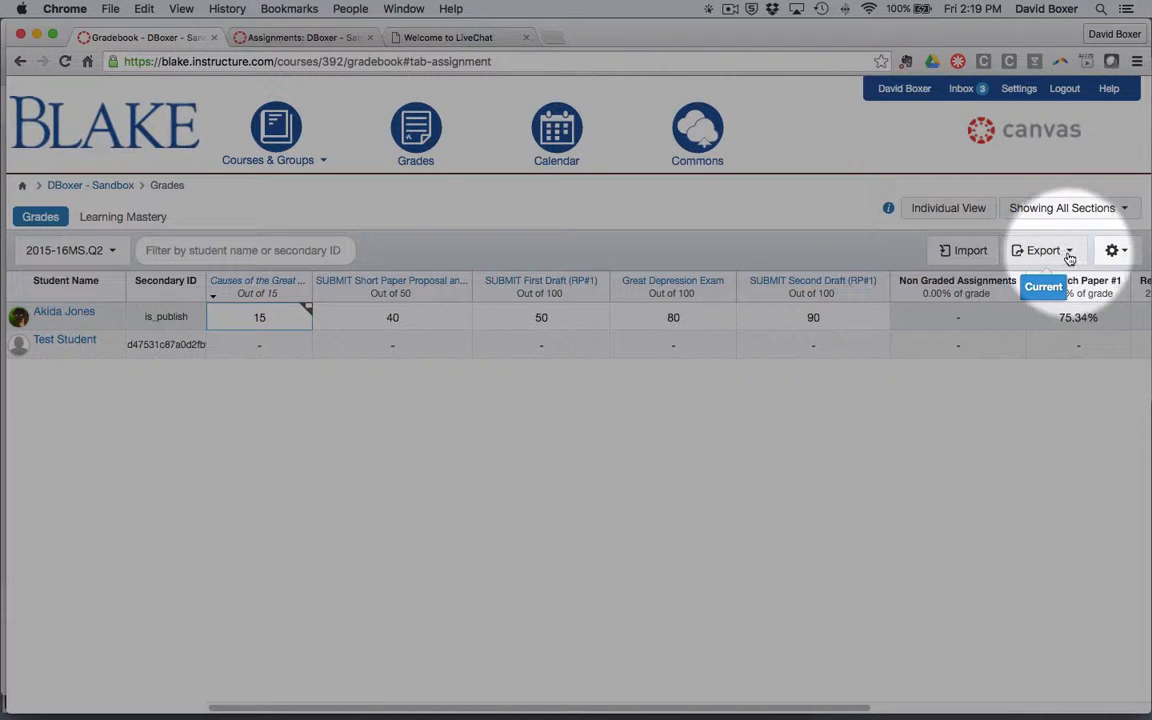
click(1112, 250)
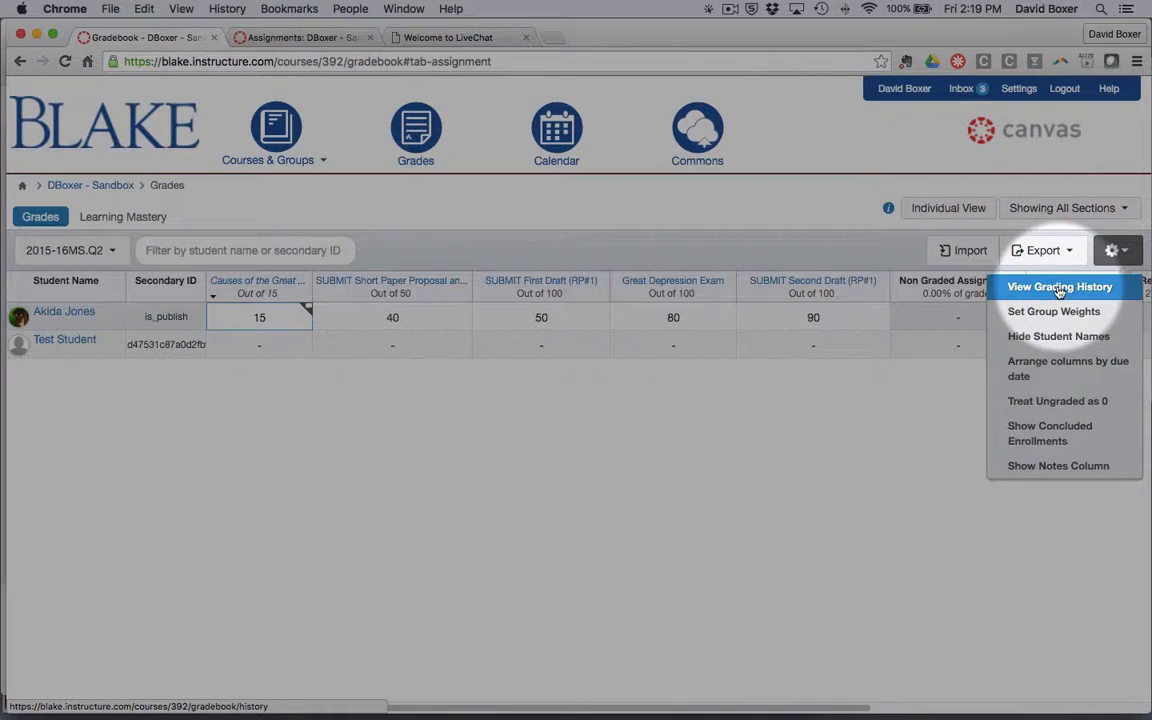
mouse_move(1052, 312)
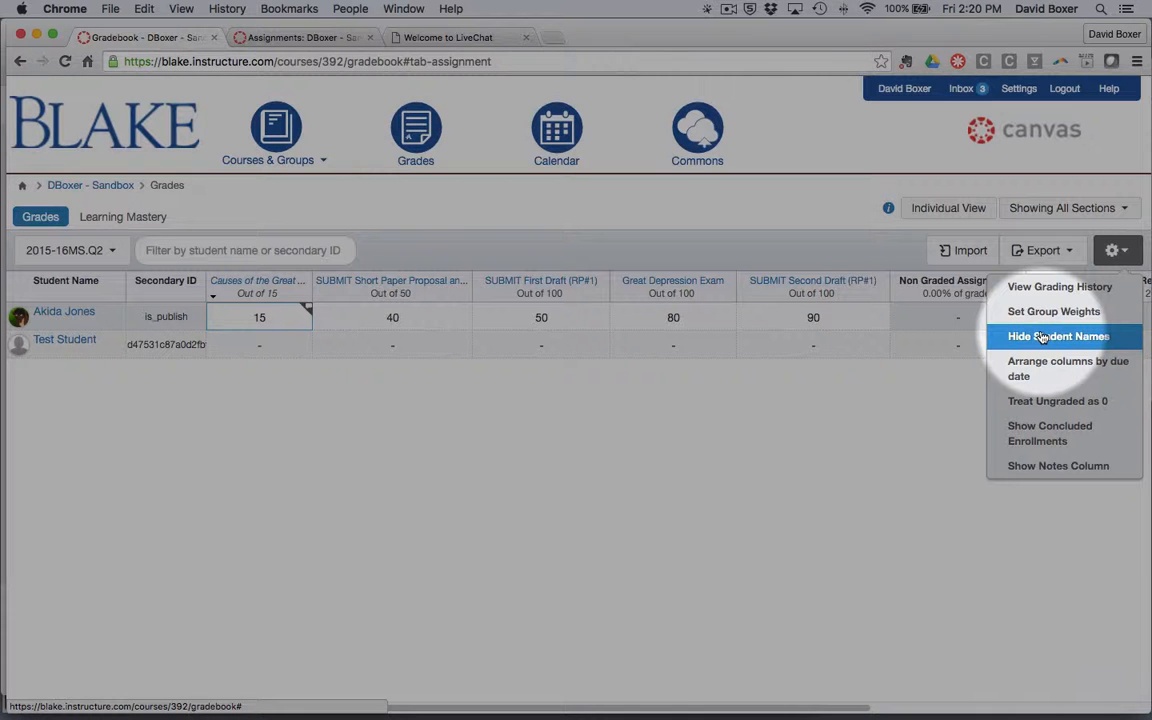
click(1058, 336)
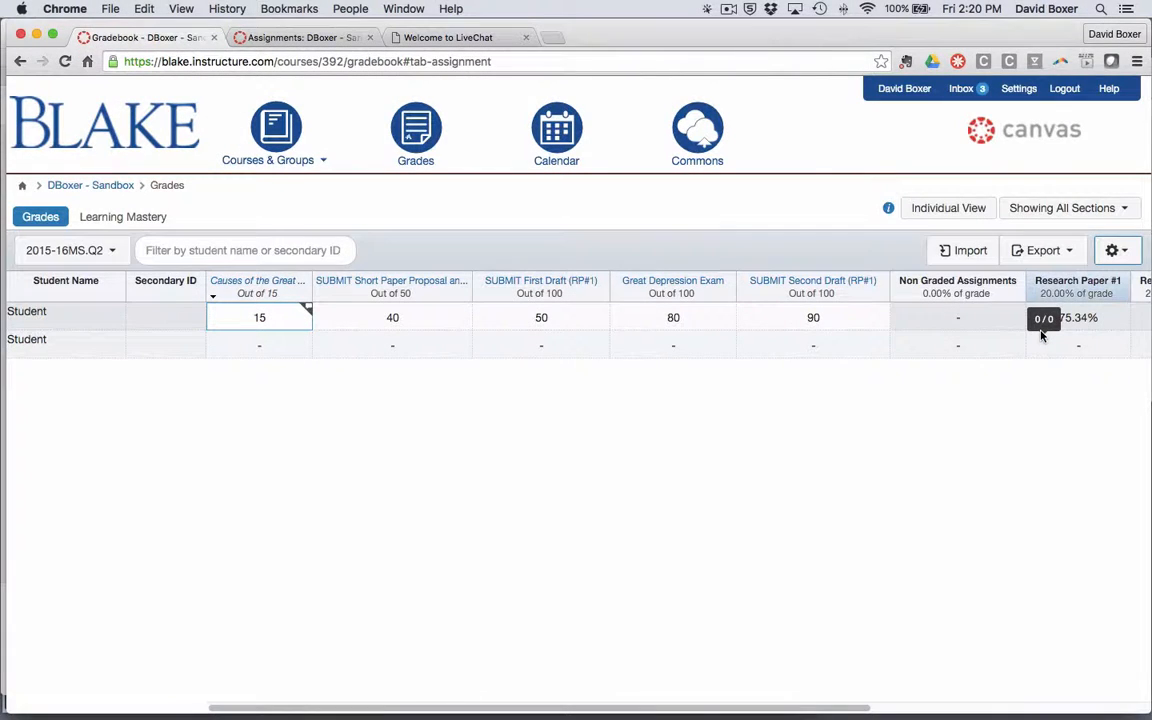
click(1112, 250)
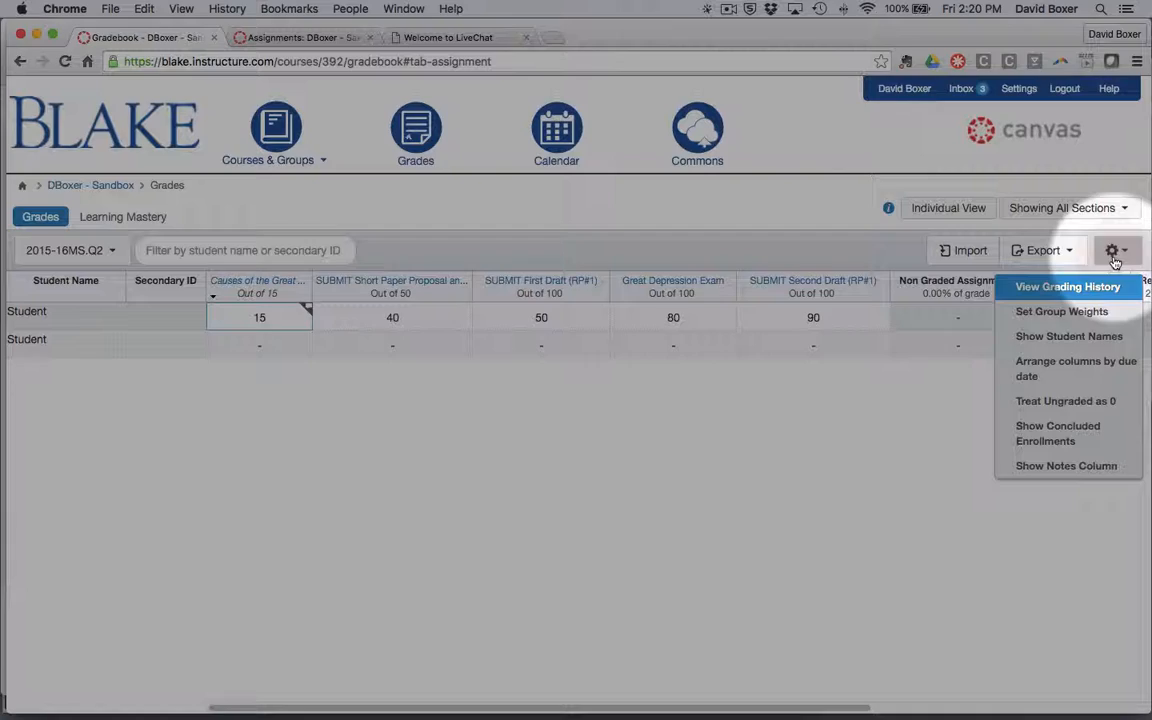
click(1068, 336)
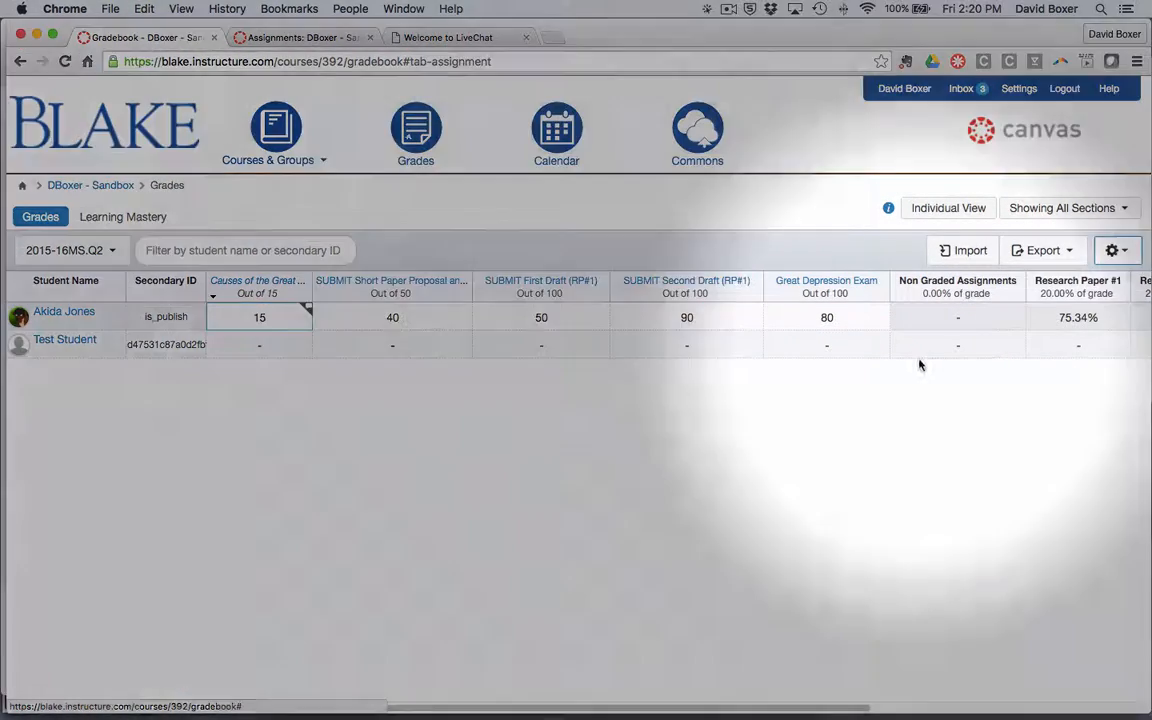
- Arrange gradebook columns by assignment group so Great Depression Exam precedes Second Draft
click(1116, 250)
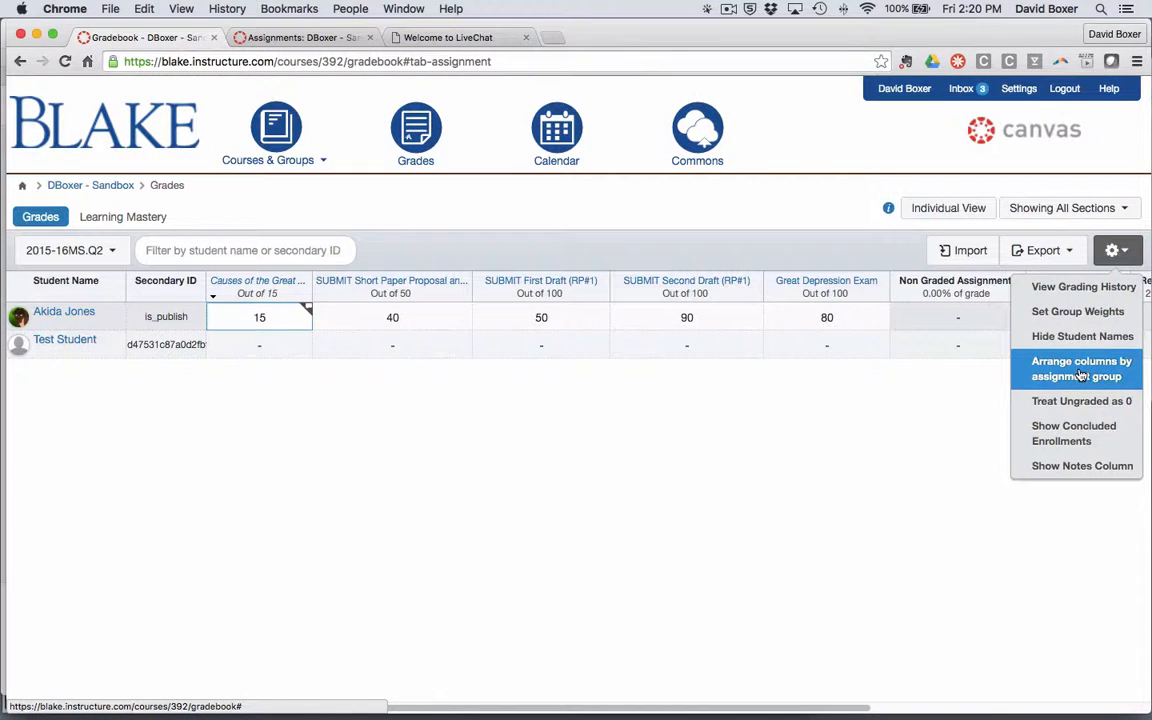
click(1076, 368)
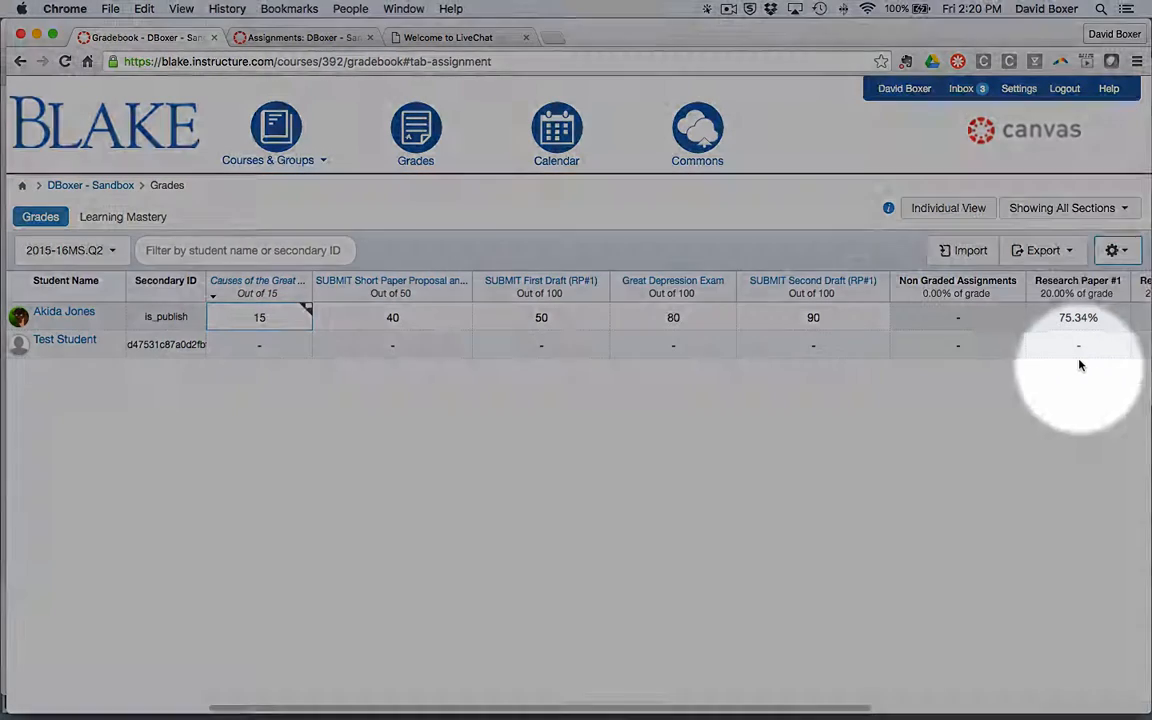
click(1112, 250)
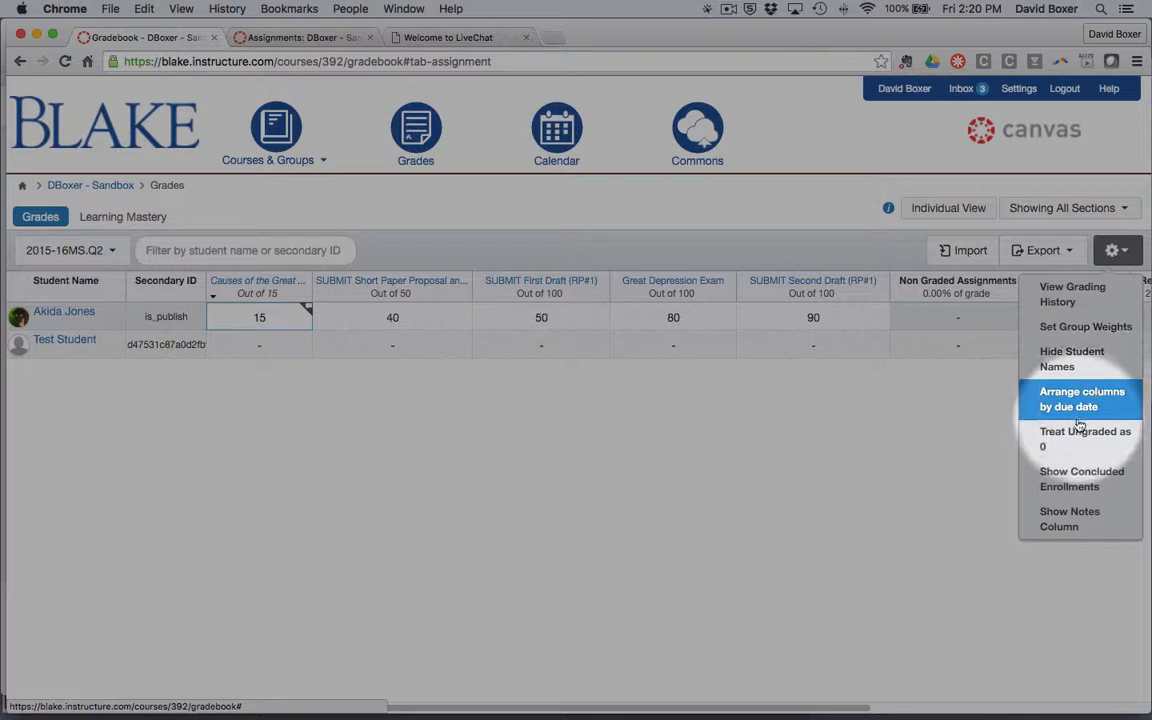
mouse_move(1070, 518)
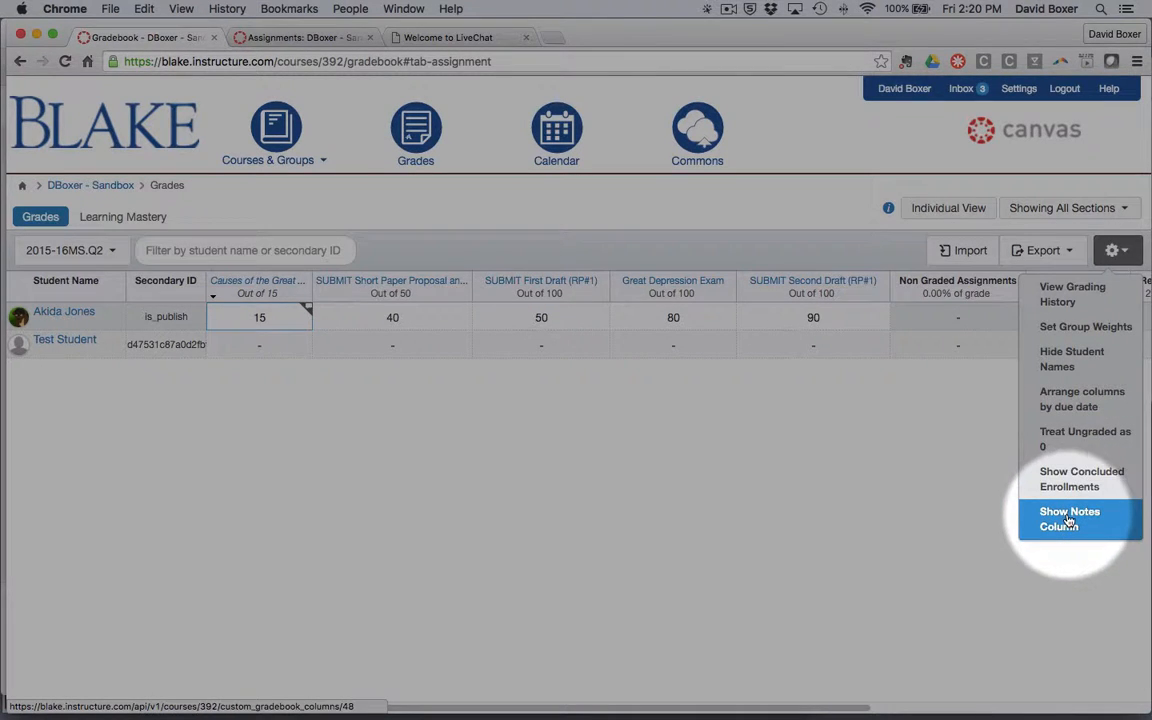
click(1068, 518)
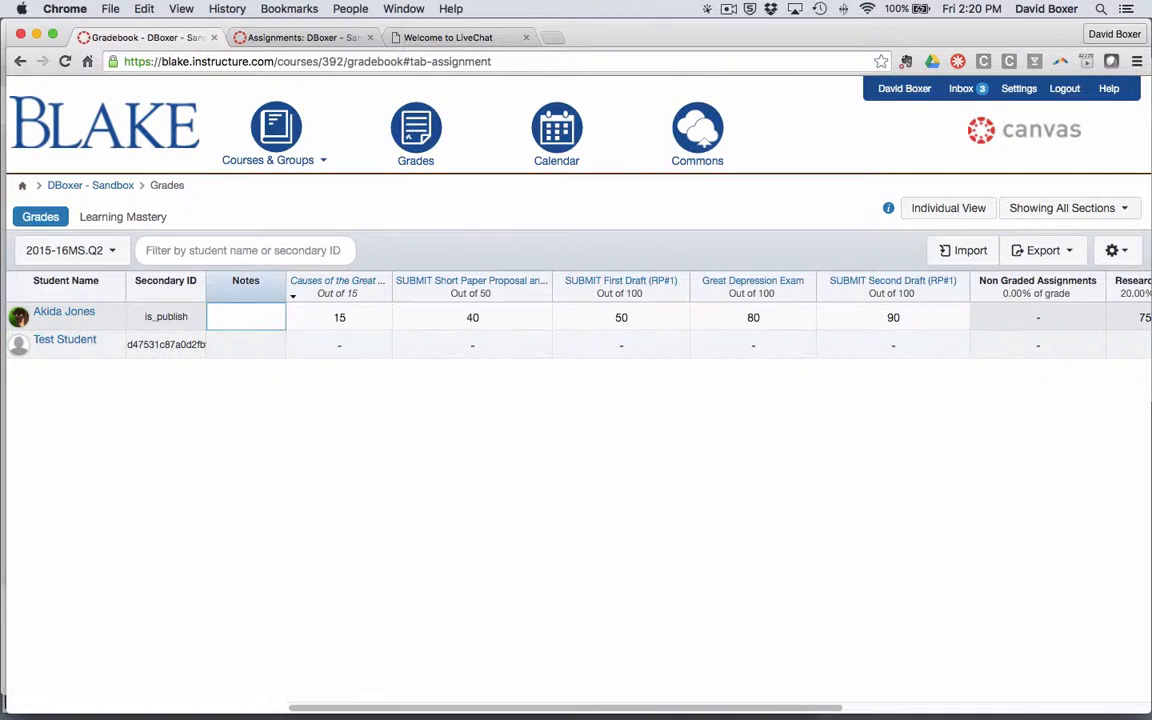
text(Grade second draf)
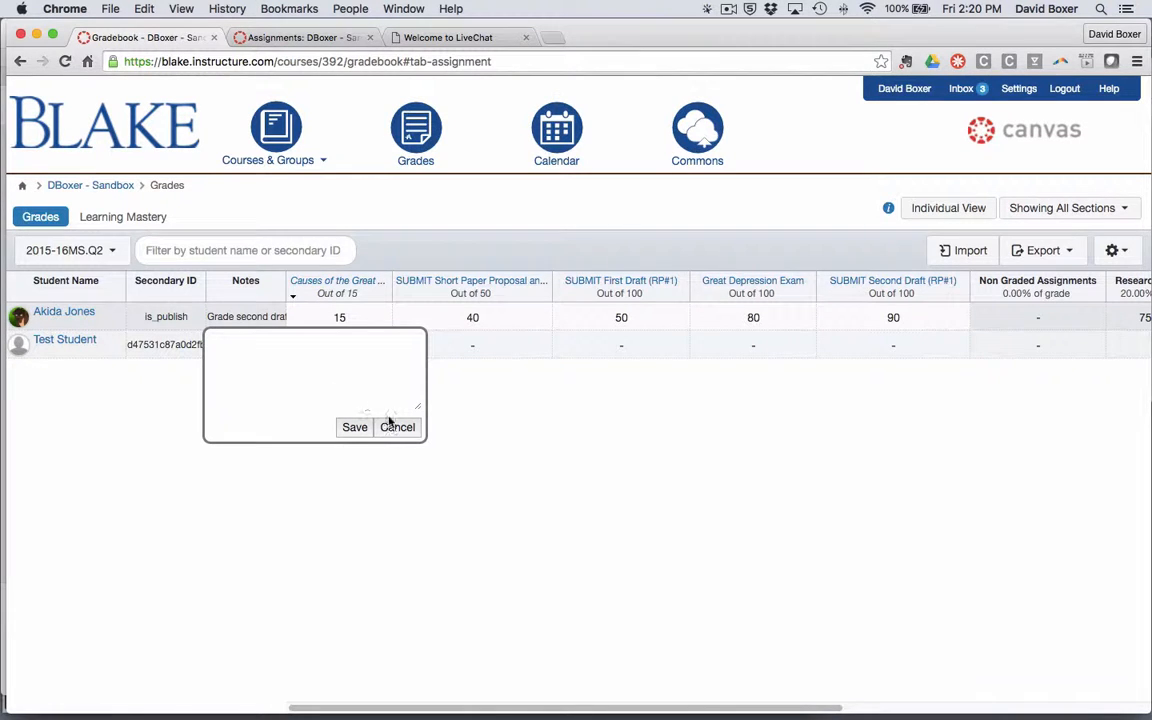
click(396, 428)
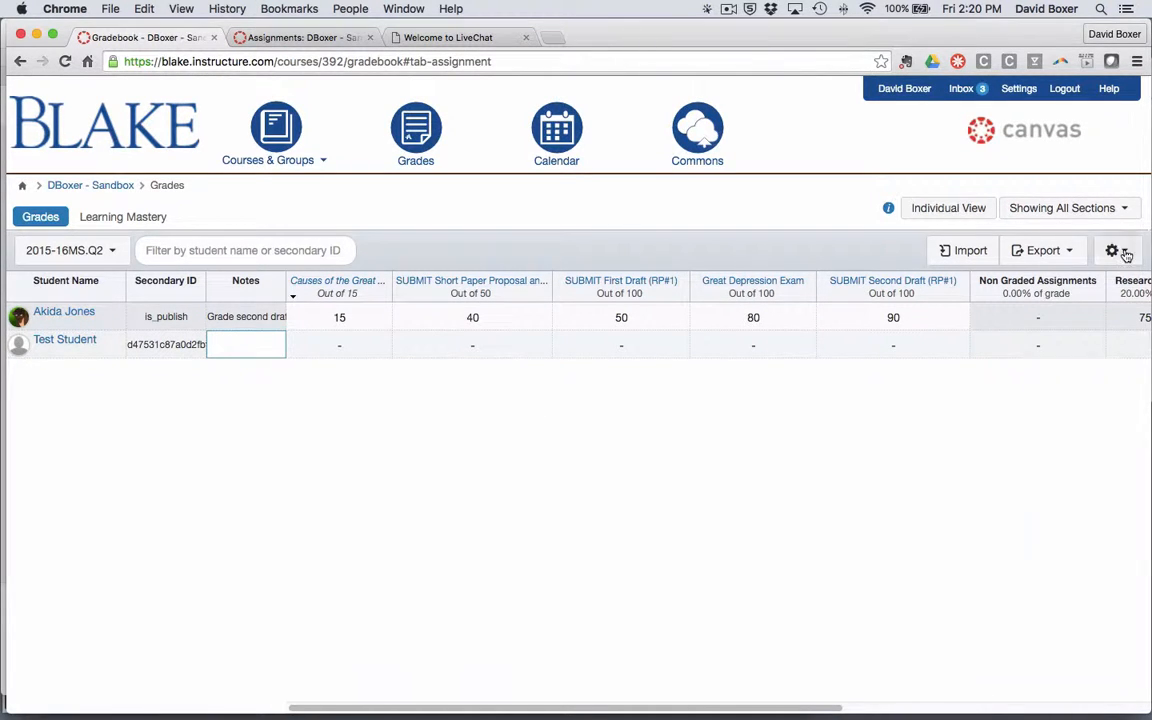